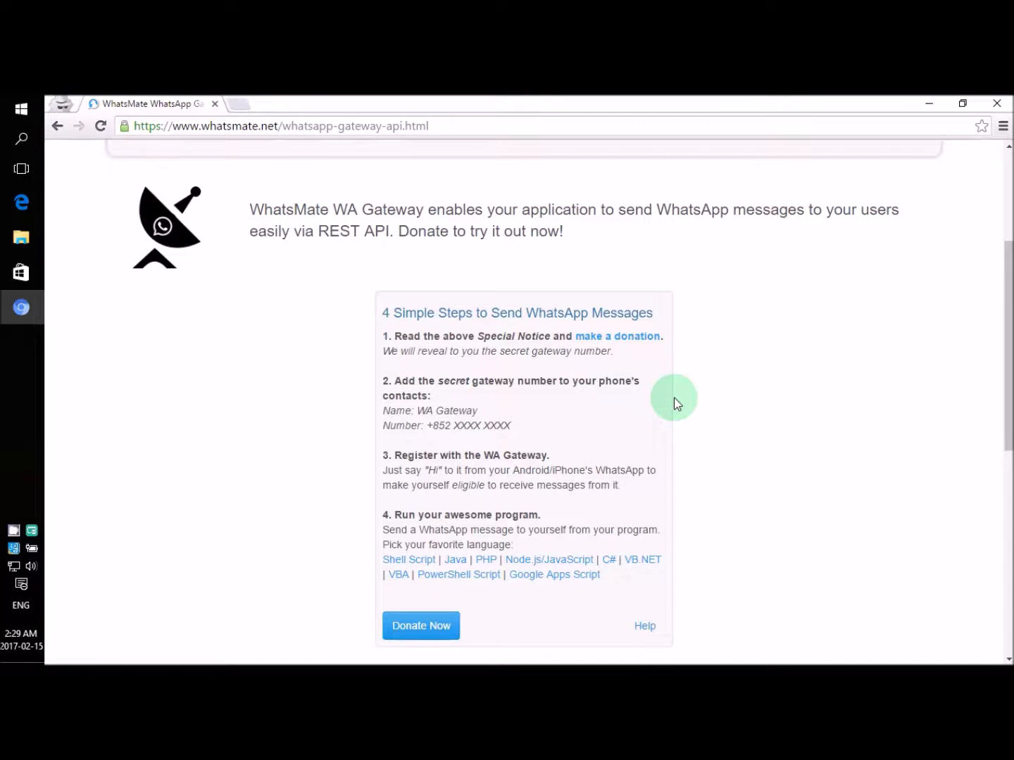
{"action": "mouse_move", "coordinate": [563, 327]}
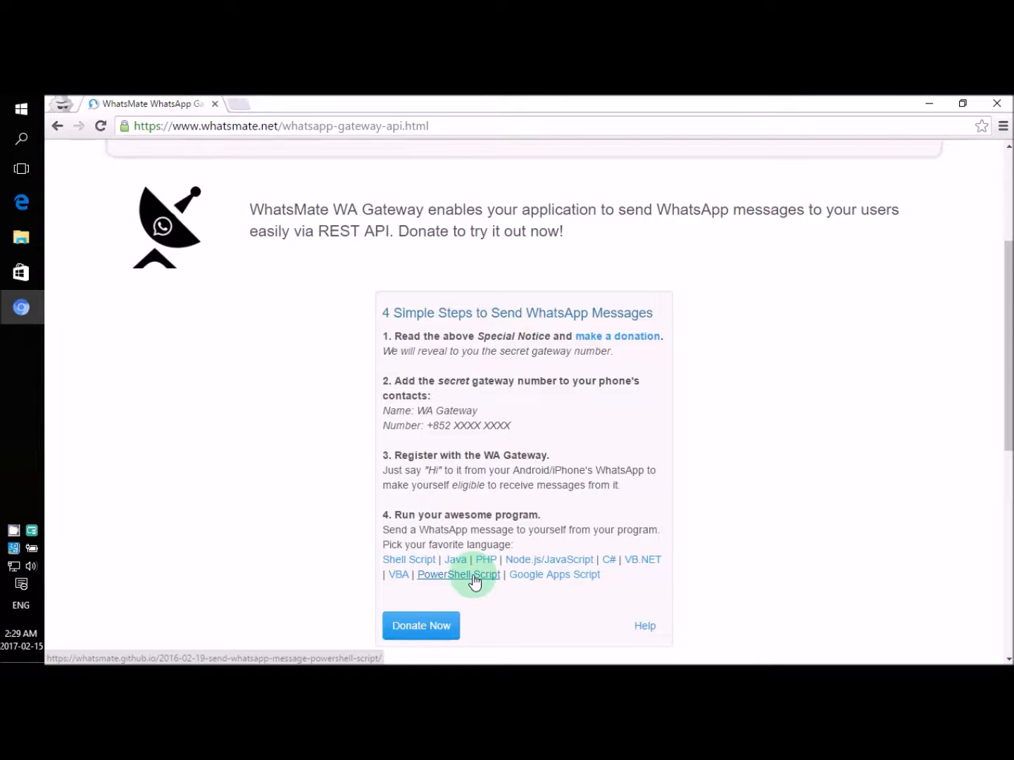
{"action": "mouse_move", "coordinate": [521, 553]}
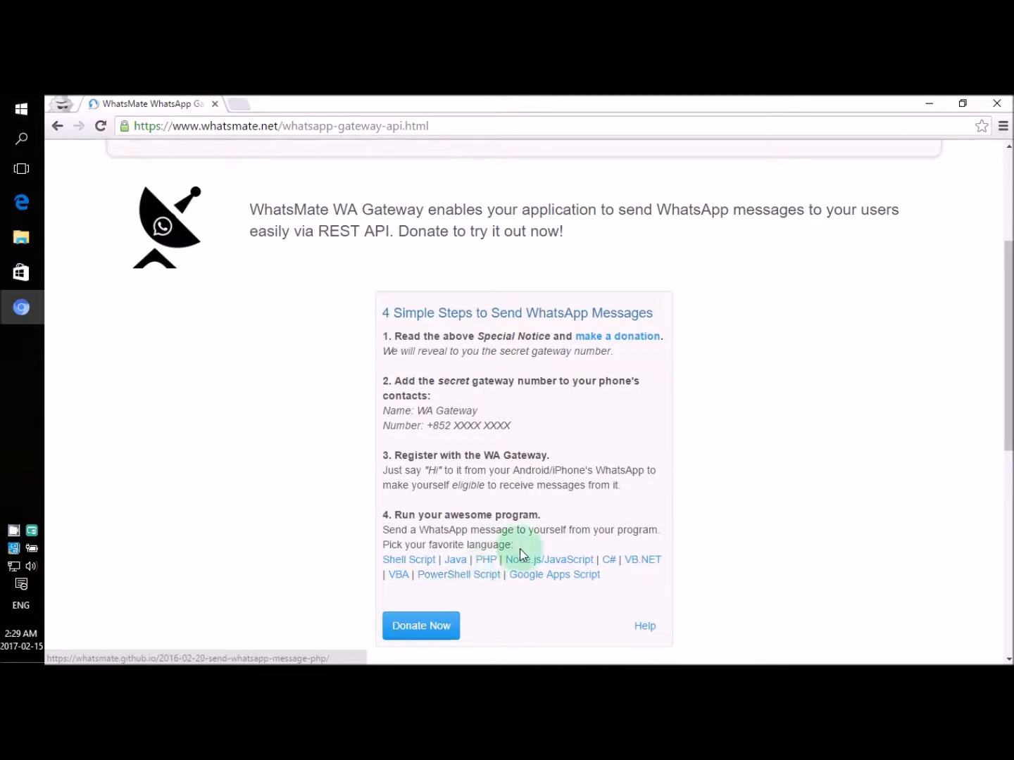
Step: Highlight the guide step about running your program, then clear the highlight
{"action": "left_click_drag", "start_coordinate": [525, 547], "coordinate": [354, 532]}
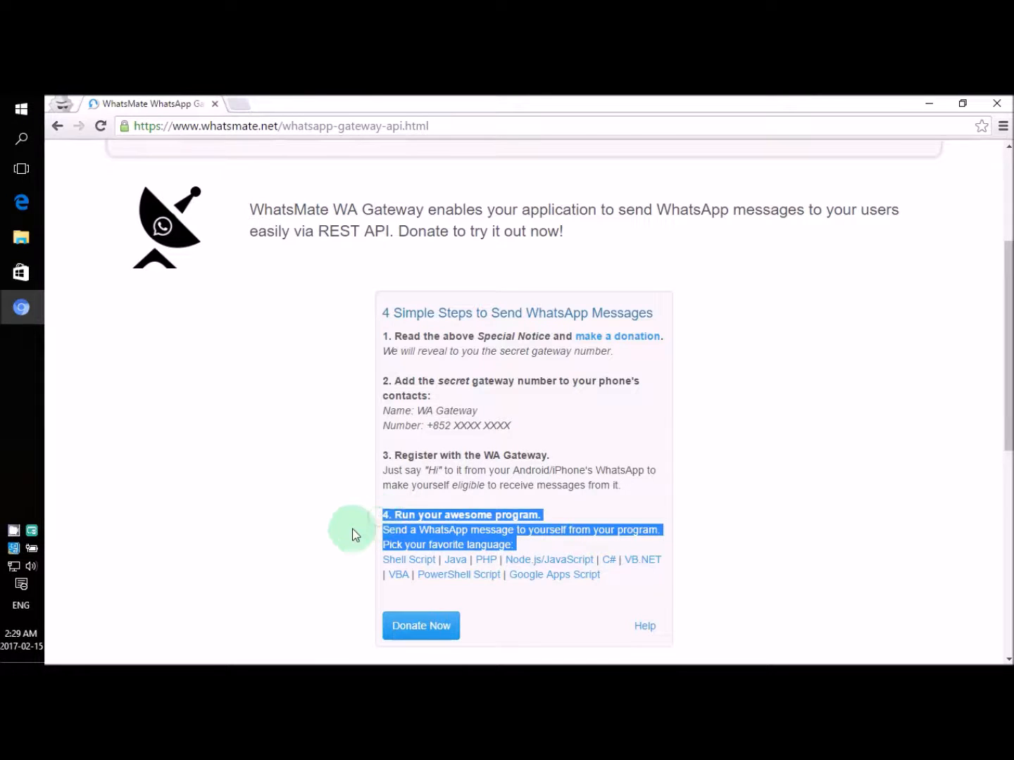
{"action": "left_click", "coordinate": [352, 533]}
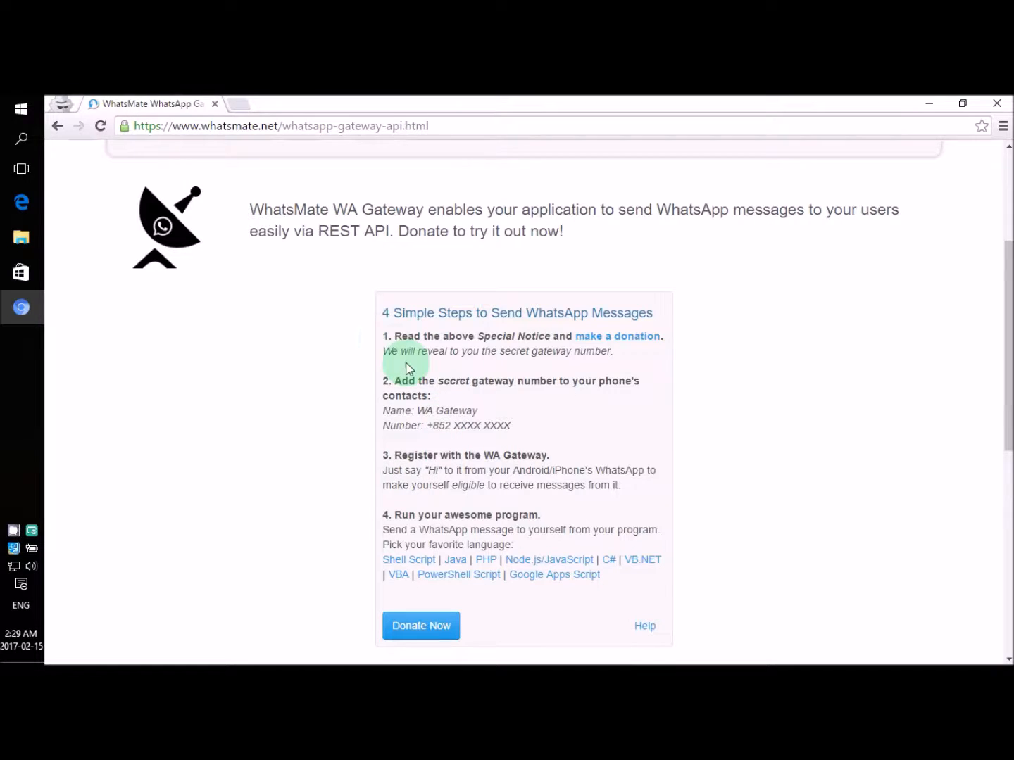
{"action": "mouse_move", "coordinate": [396, 394]}
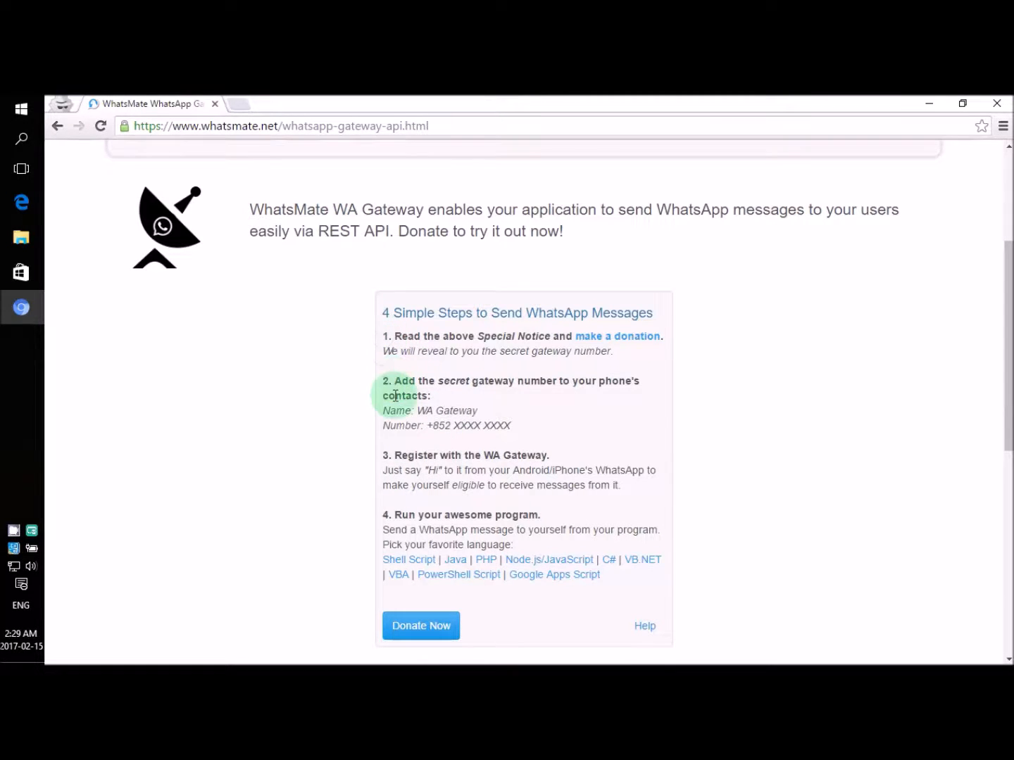
{"action": "mouse_move", "coordinate": [259, 448]}
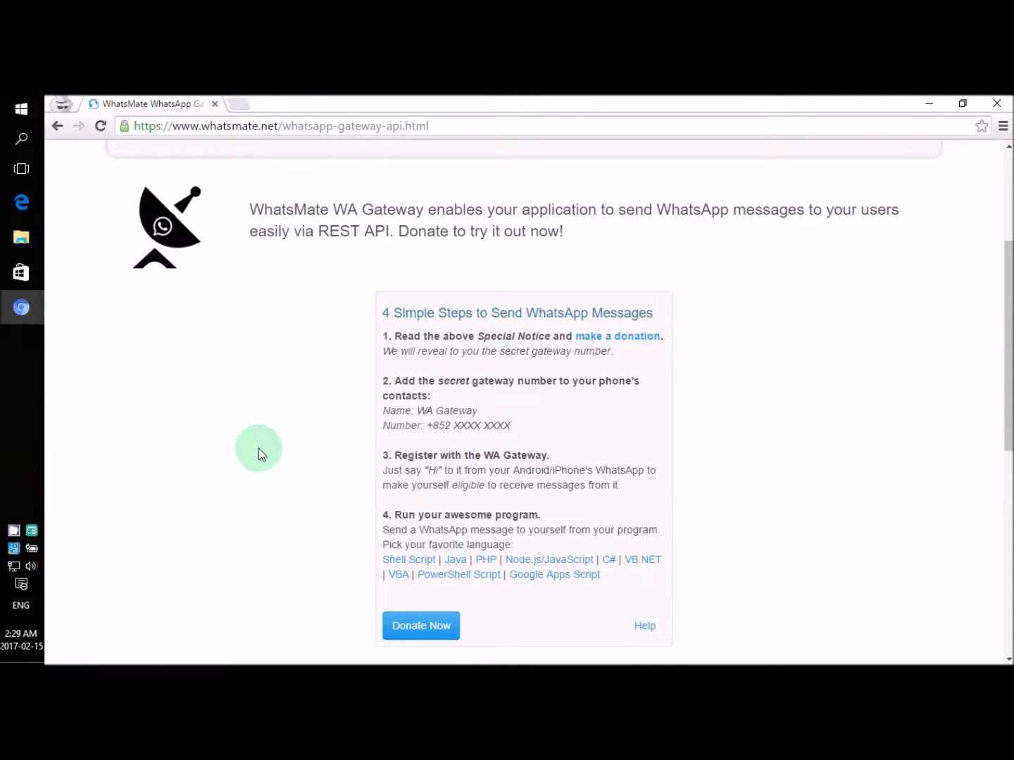
{"action": "mouse_move", "coordinate": [401, 507]}
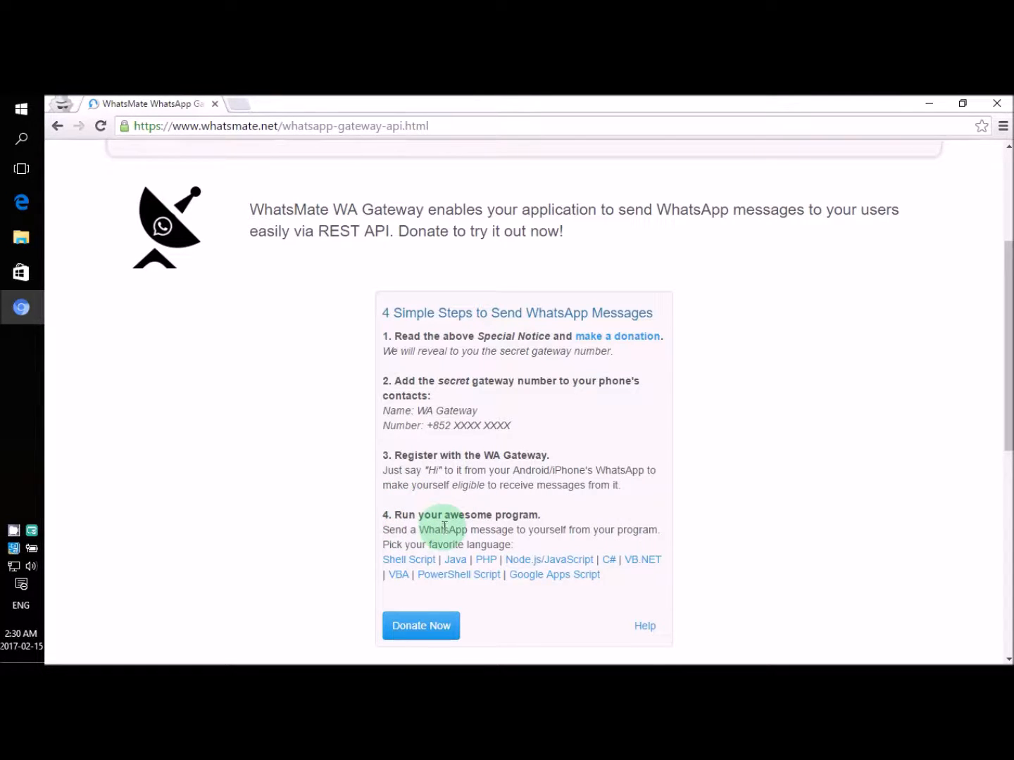
{"action": "mouse_move", "coordinate": [459, 574]}
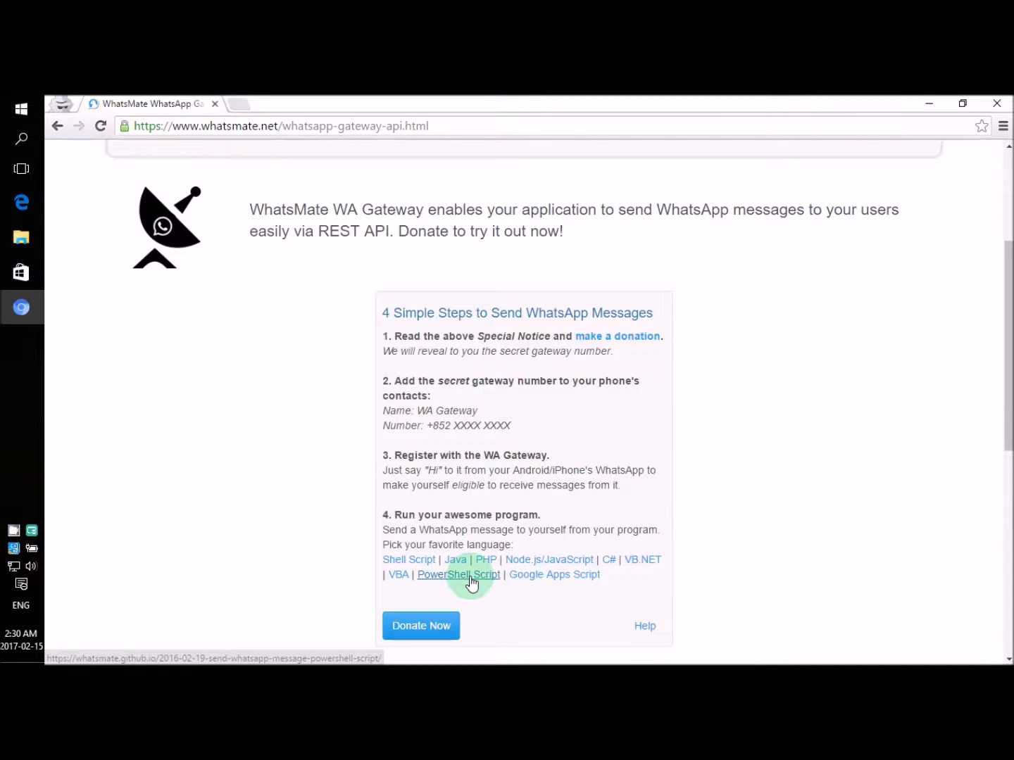
Step: Go to the PowerShell Script guide and open the raw send-whatsapp.ps1 link in a new tab
{"action": "left_click", "coordinate": [457, 574]}
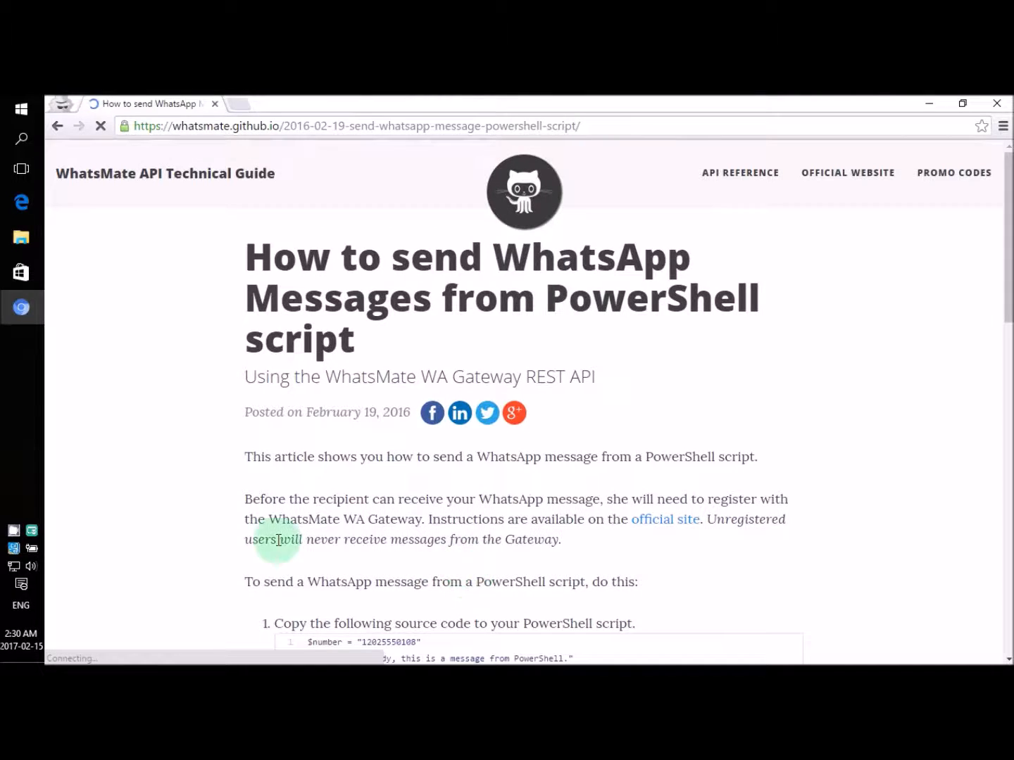
{"action": "scroll", "scroll_direction": "down", "scroll_amount": 3}
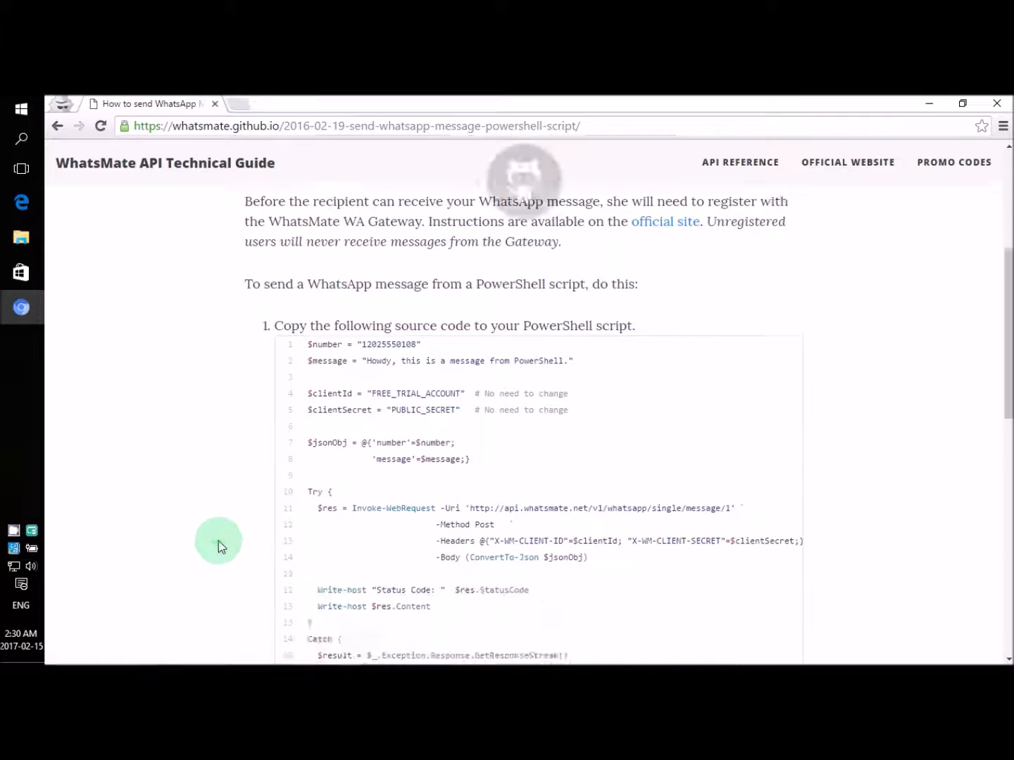
{"action": "scroll", "scroll_direction": "down", "scroll_amount": 3}
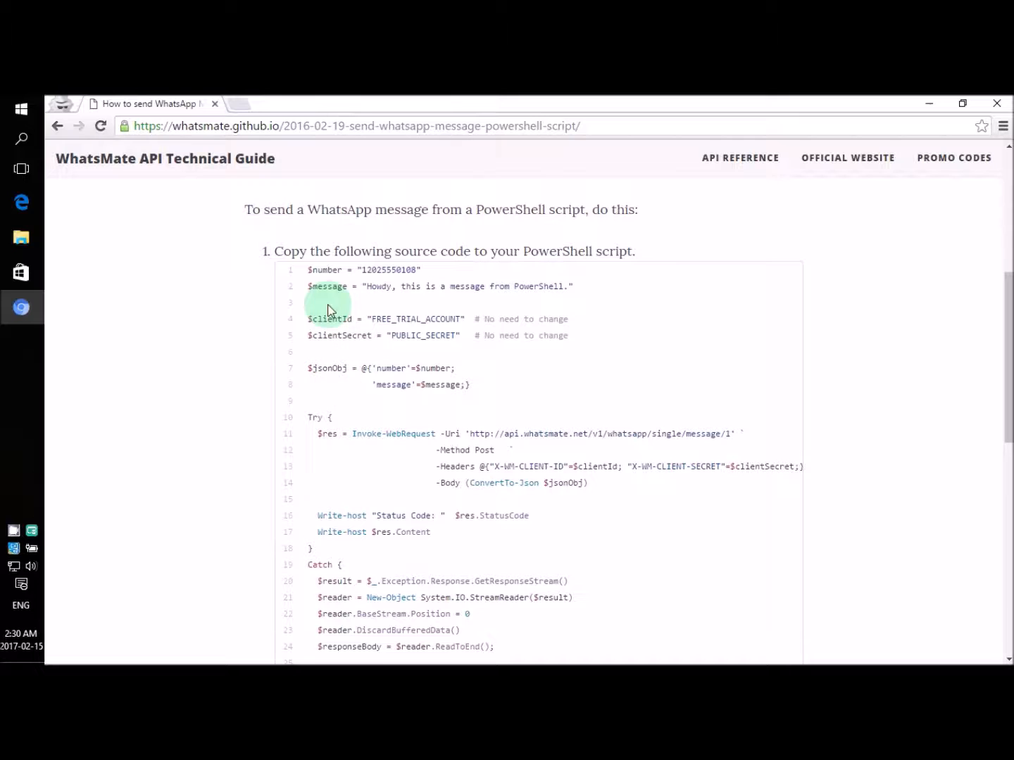
{"action": "scroll", "scroll_direction": "down", "scroll_amount": 3}
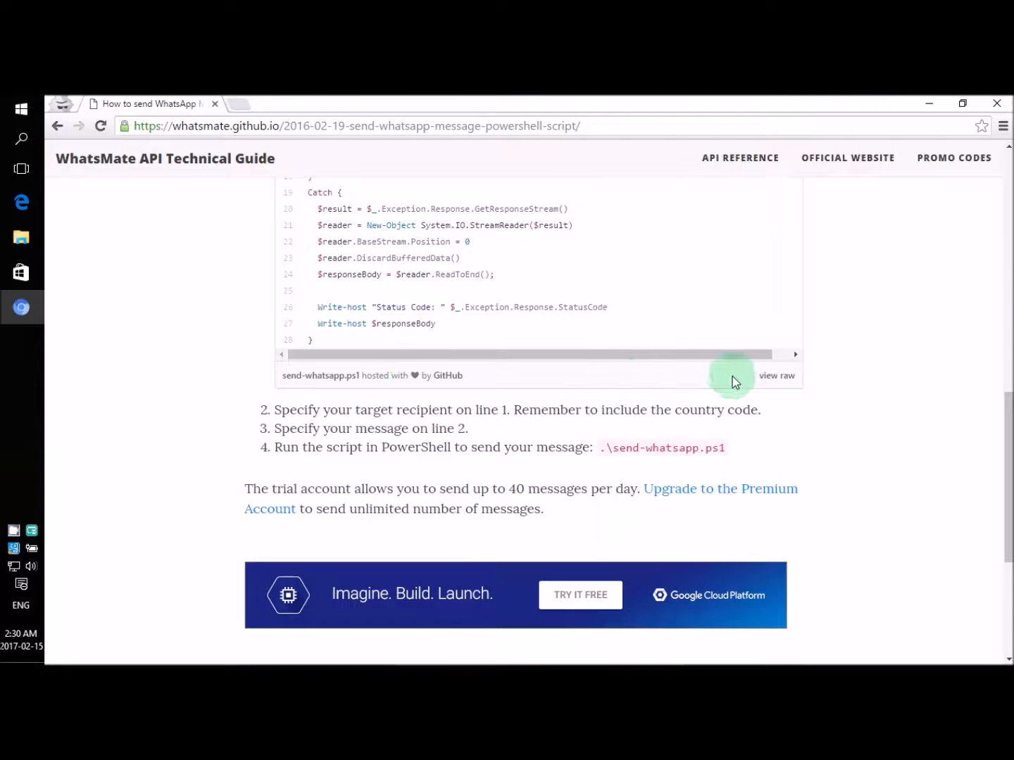
{"action": "right_click", "coordinate": [777, 374]}
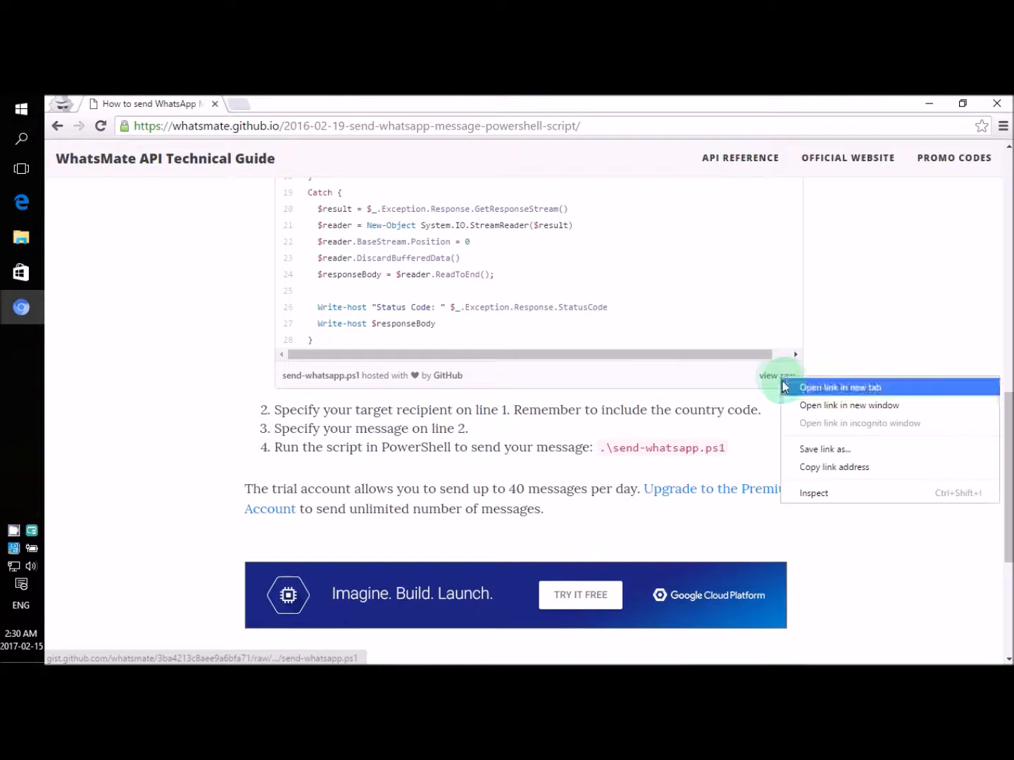
{"action": "left_click", "coordinate": [840, 387]}
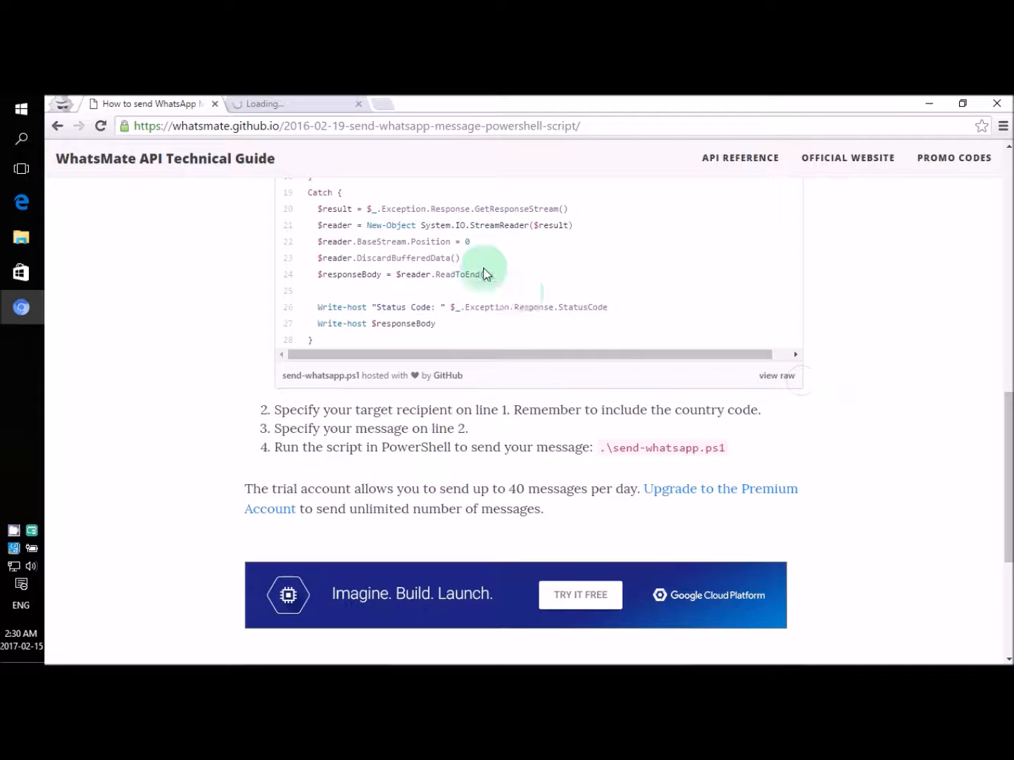
Step: Switch to the raw gist page and select the whole script for copying
{"action": "left_click", "coordinate": [777, 375]}
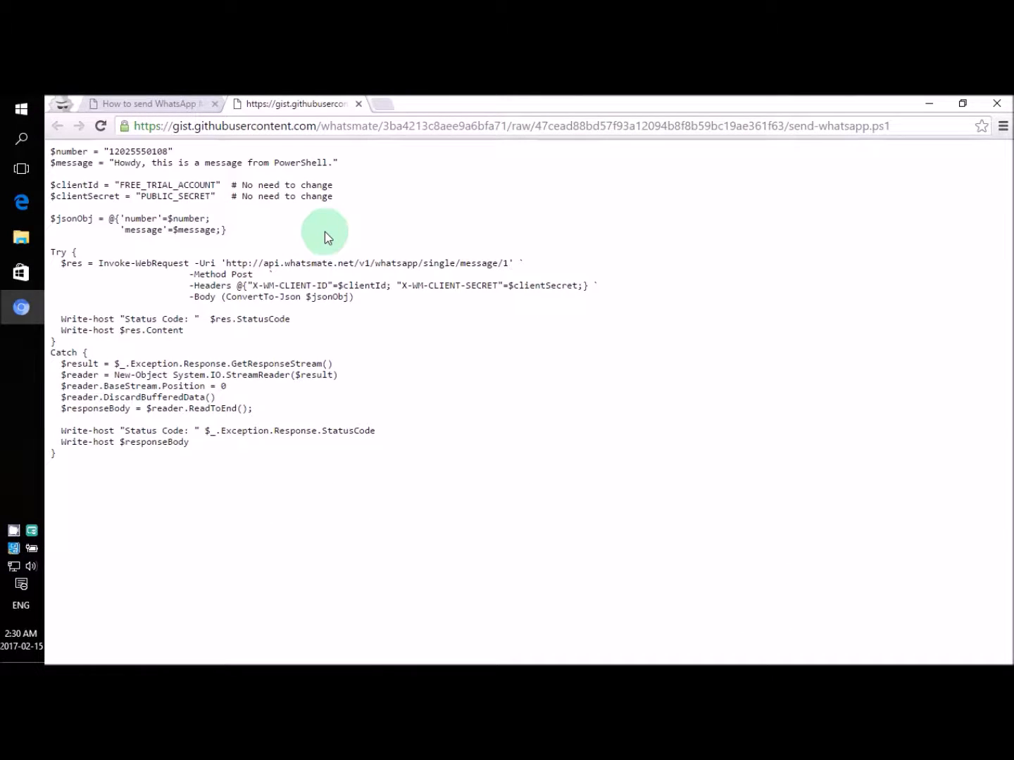
{"action": "key", "text": "ctrl+a"}
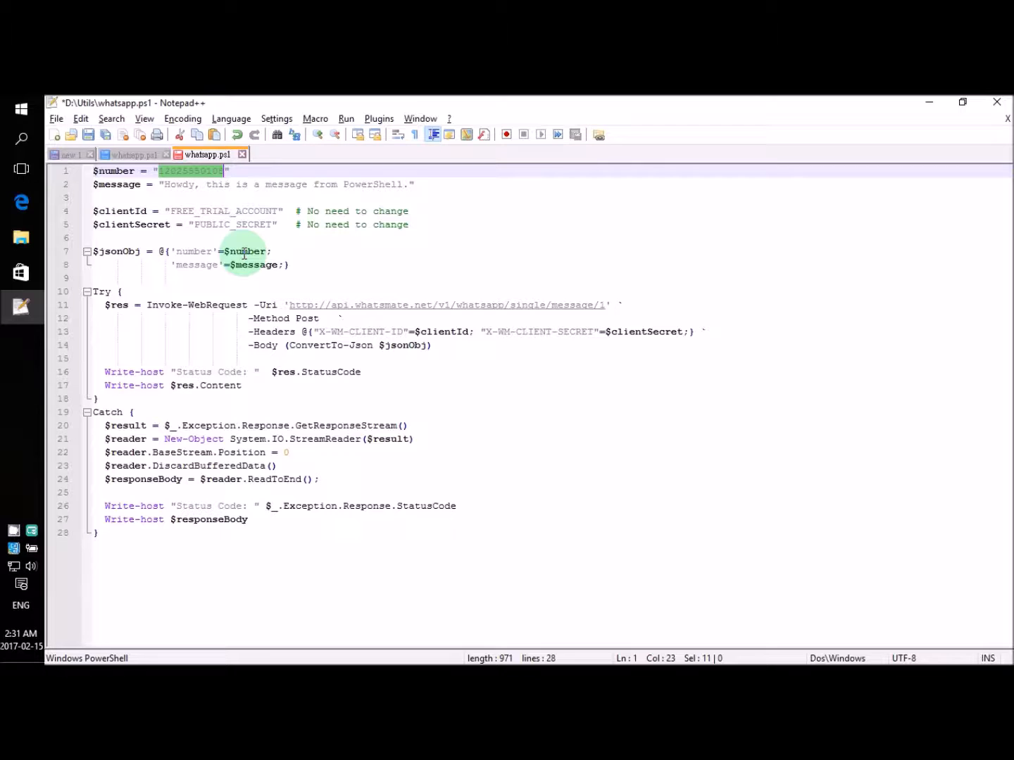
{"action": "type", "text": "1"}
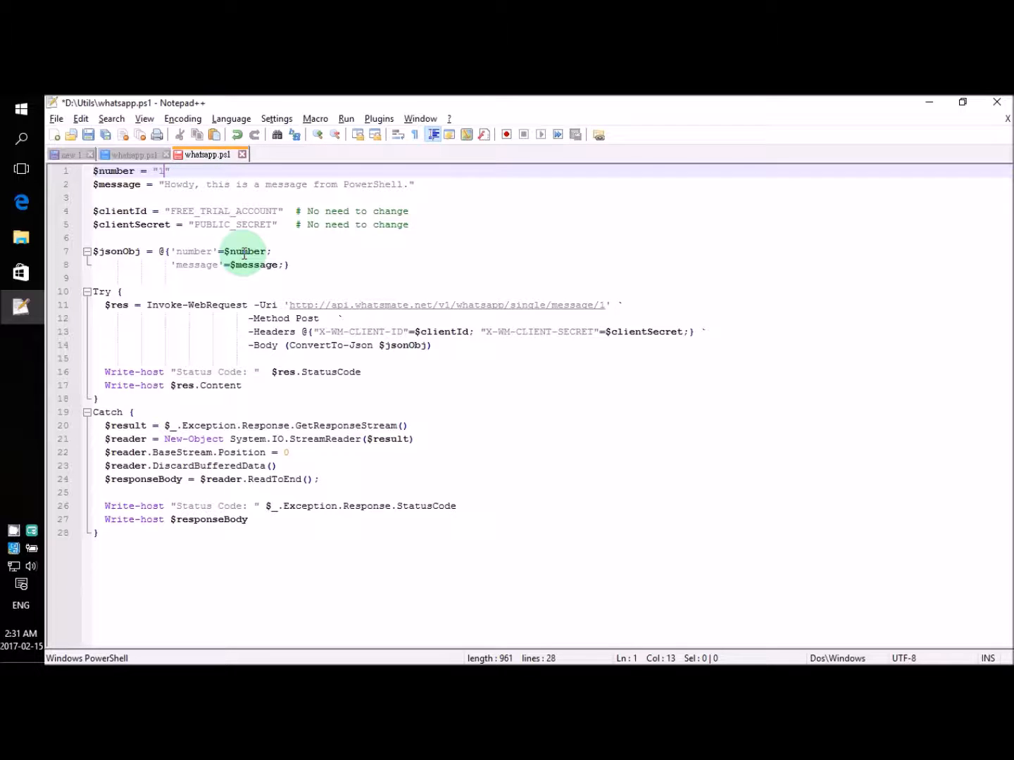
{"action": "type", "text": "23"}
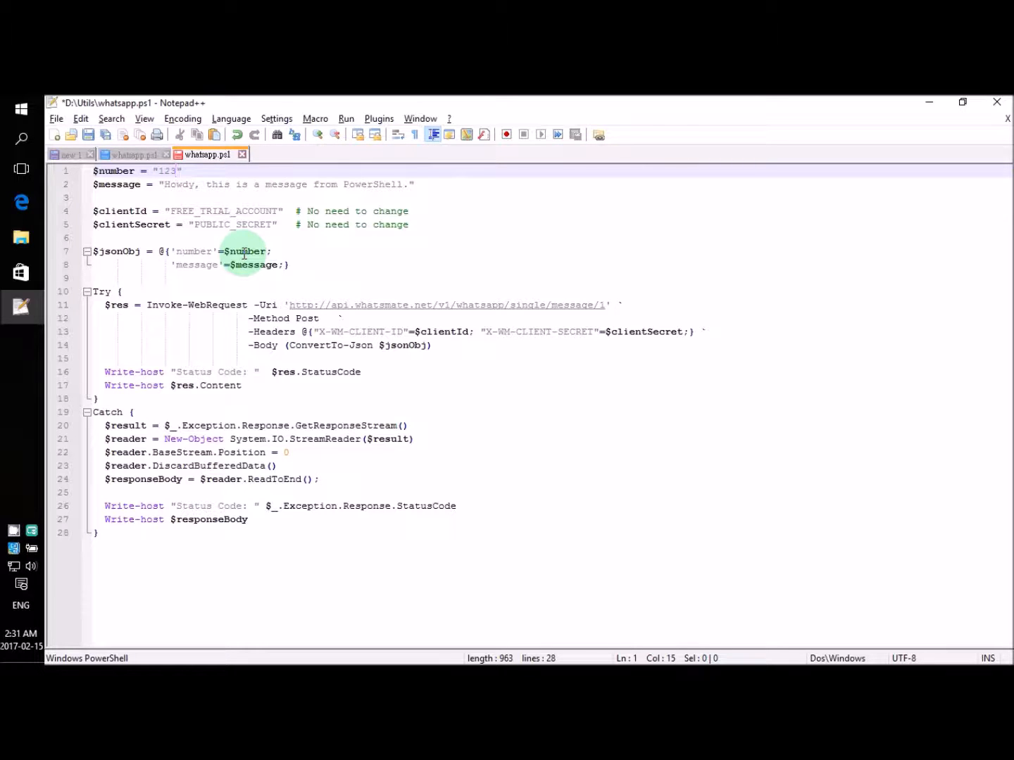
{"action": "type", "text": "192929292"}
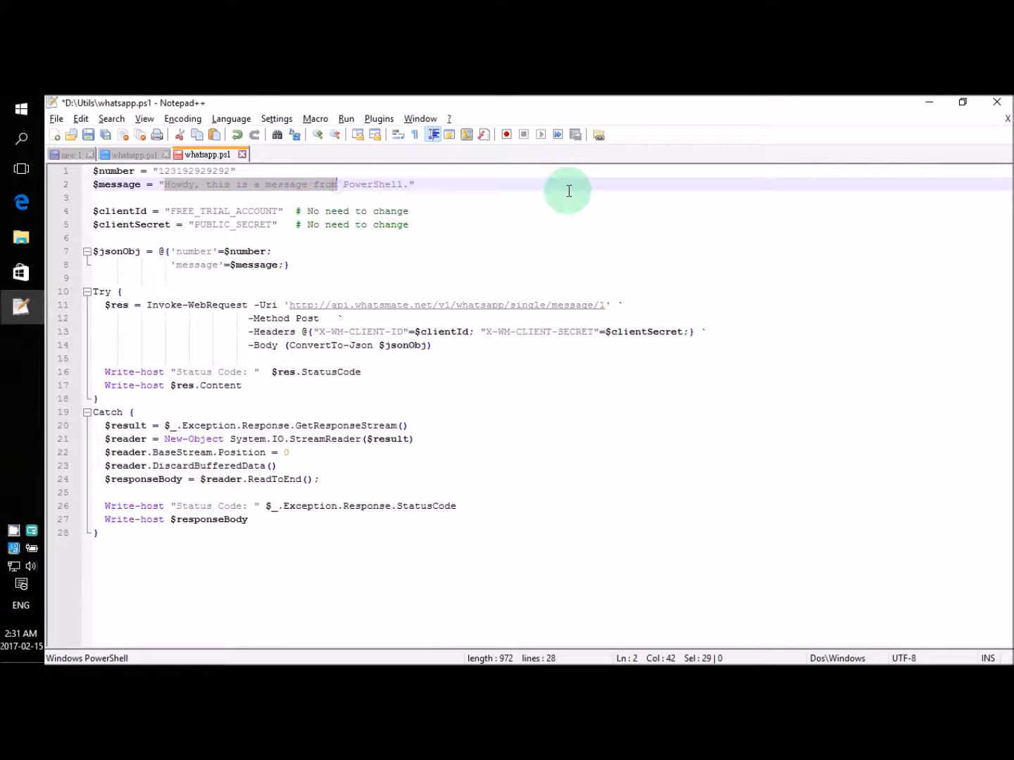
Step: Remove the 'Howdy' greeting from $message and start rewriting it beginning with 'is'
{"action": "key", "text": "Delete"}
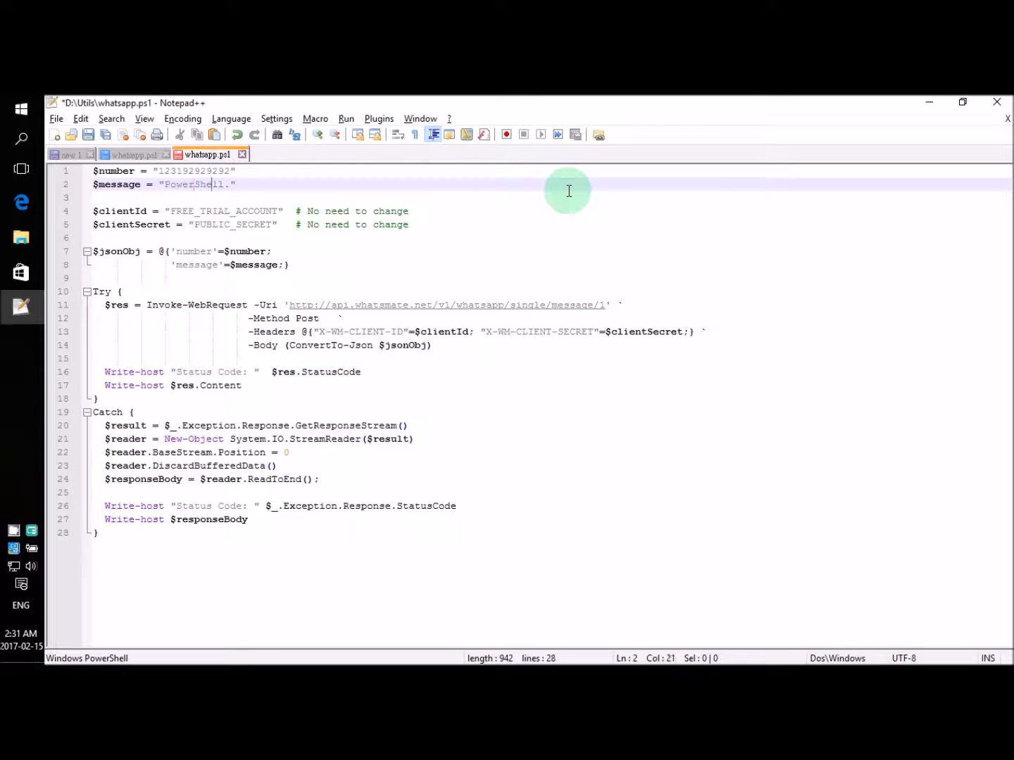
{"action": "type", "text": "is"}
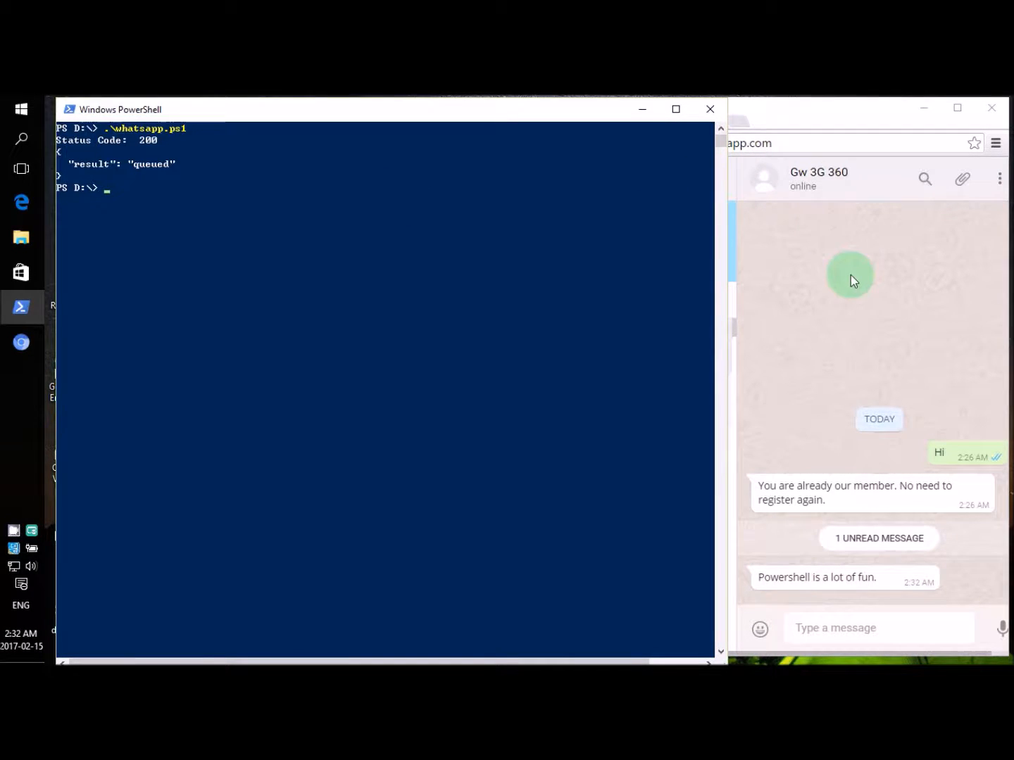
{"action": "mouse_move", "coordinate": [843, 309]}
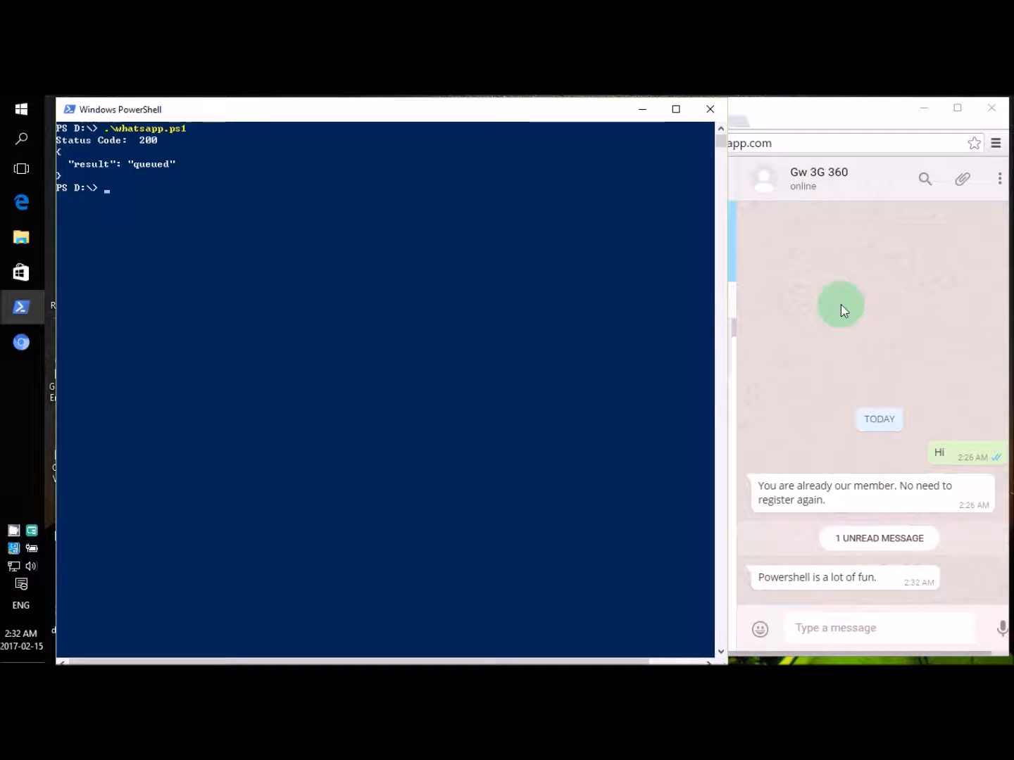